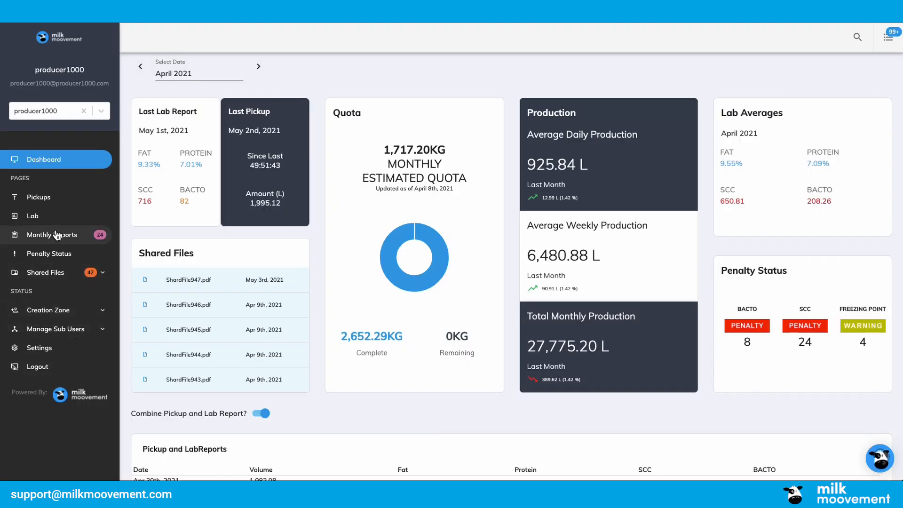
Select the Apr 30th pickup from the Pickups list and inspect its details, readying a new comment
click(37, 197)
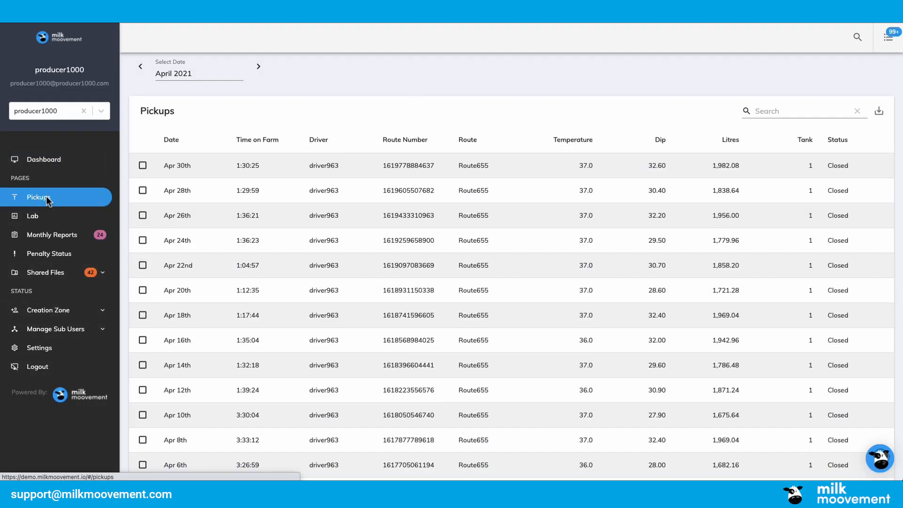
mouse_move(96, 199)
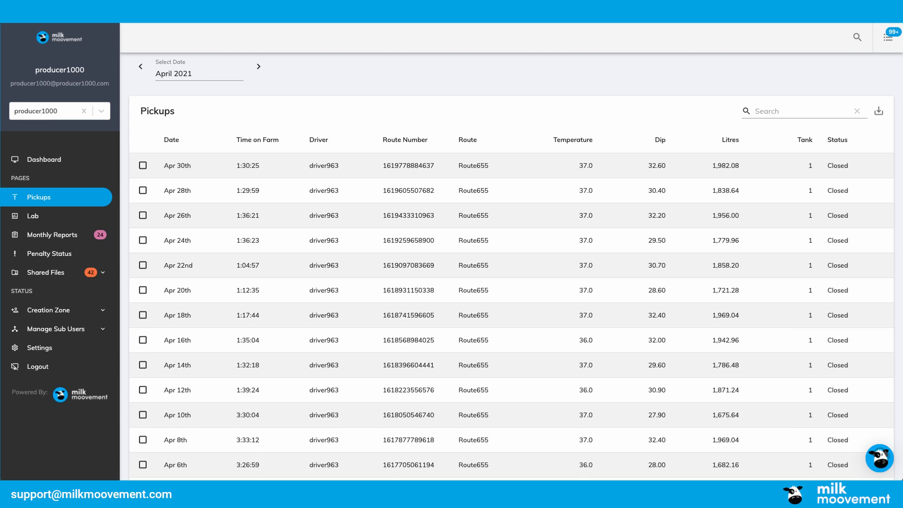
click(467, 139)
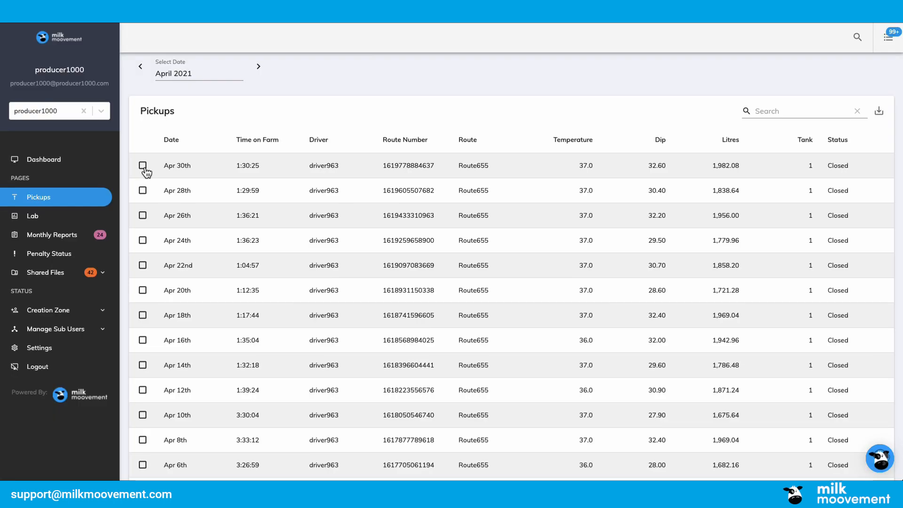
click(142, 165)
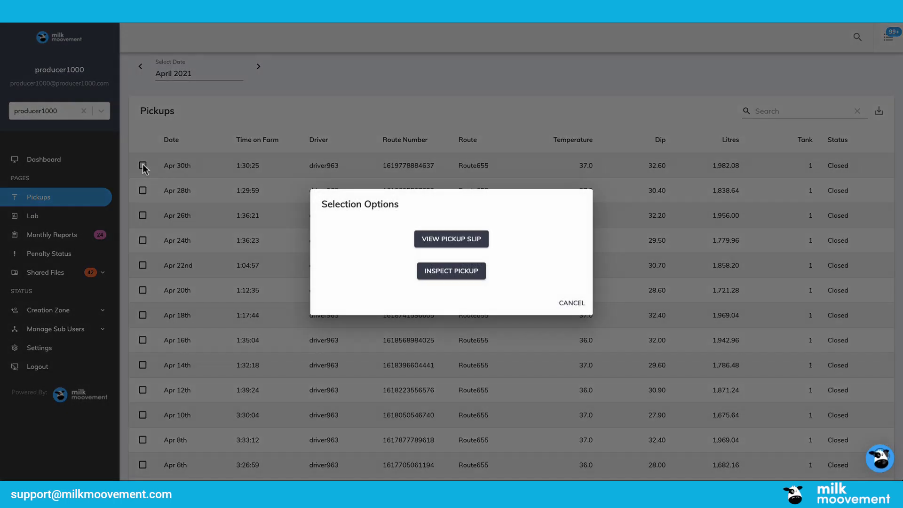
click(451, 271)
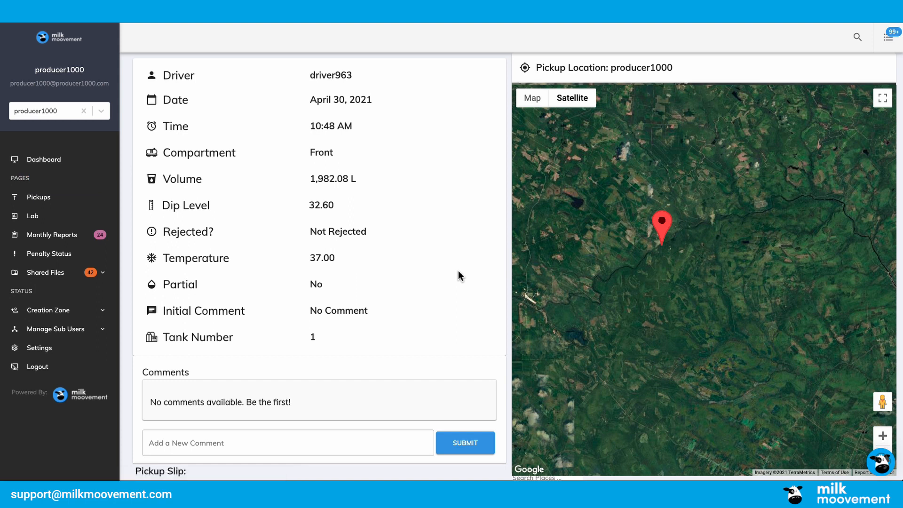
click(287, 442)
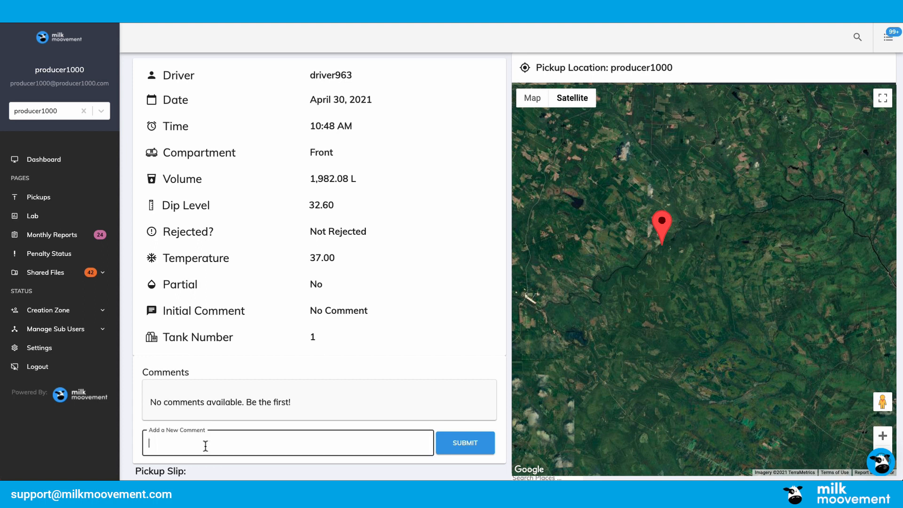
Enter the comment 'Write your com' on the April 30th pickup and submit it
text(Write your comment here!)
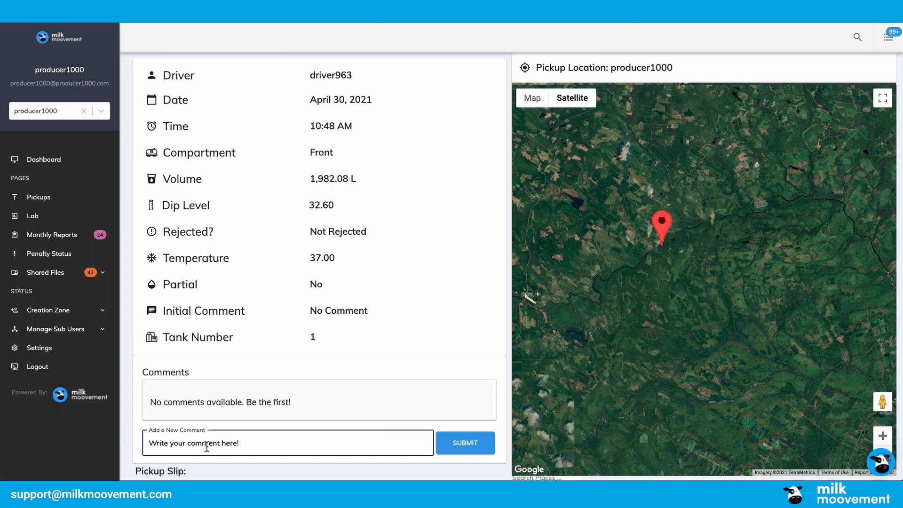
mouse_move(465, 442)
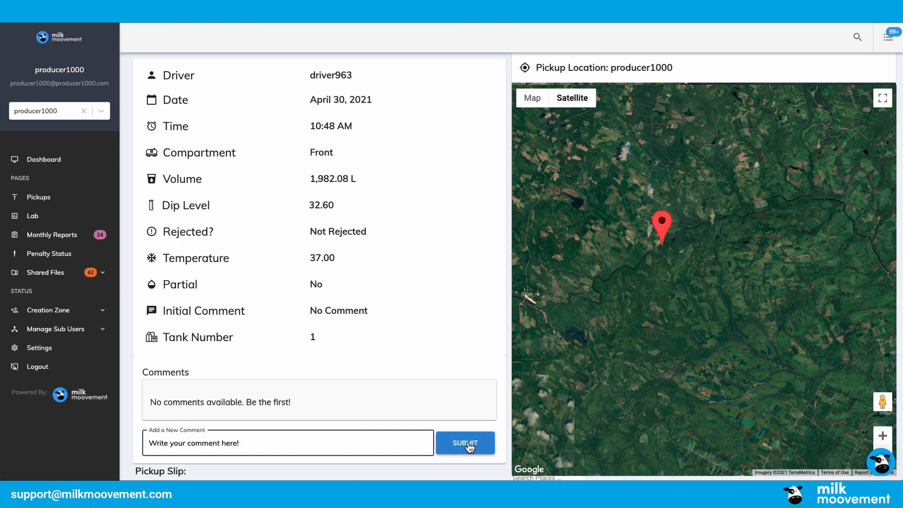
click(43, 159)
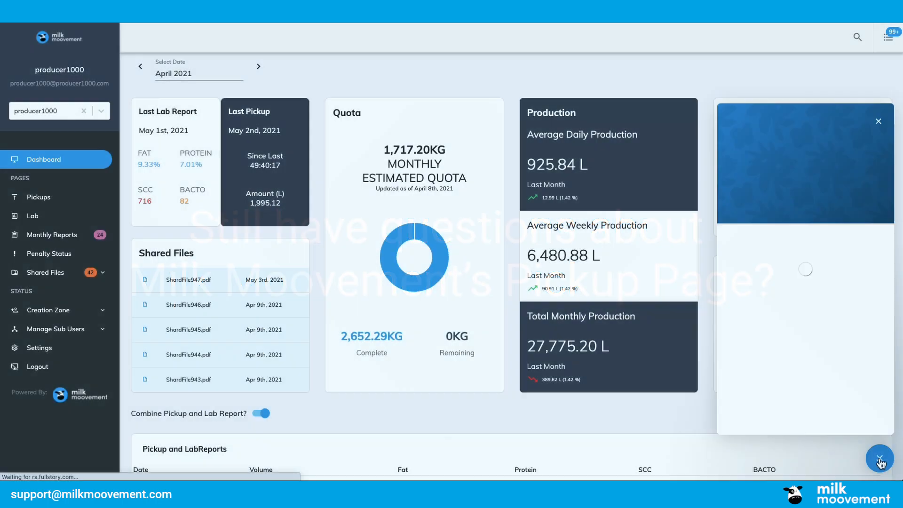
Start a new message to support via the Intercom chat bubble
click(878, 458)
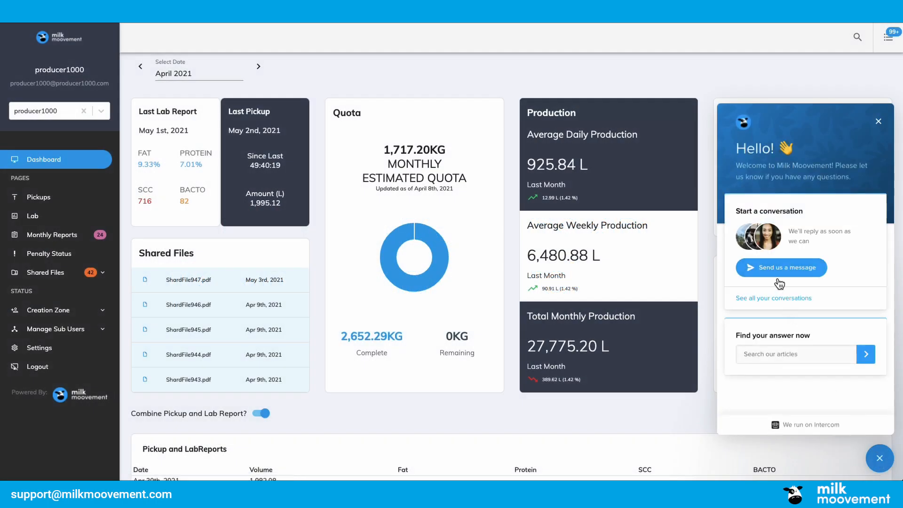
click(780, 267)
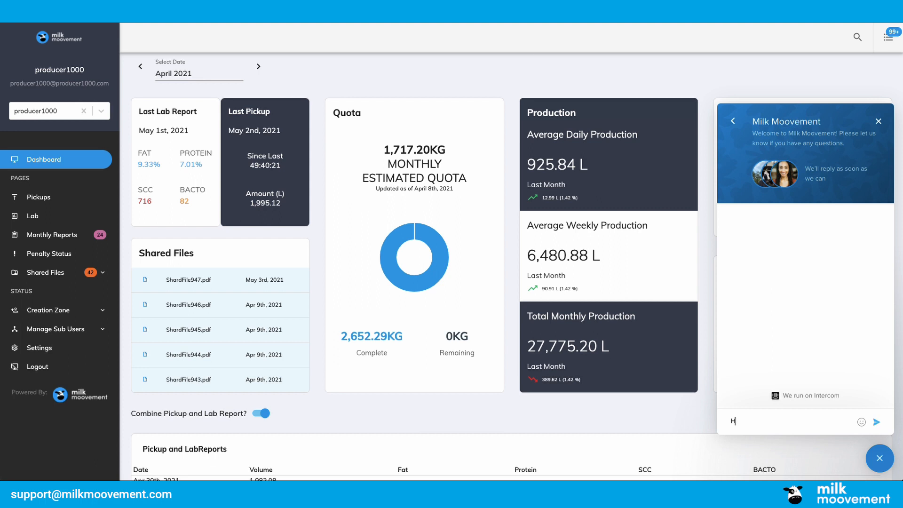